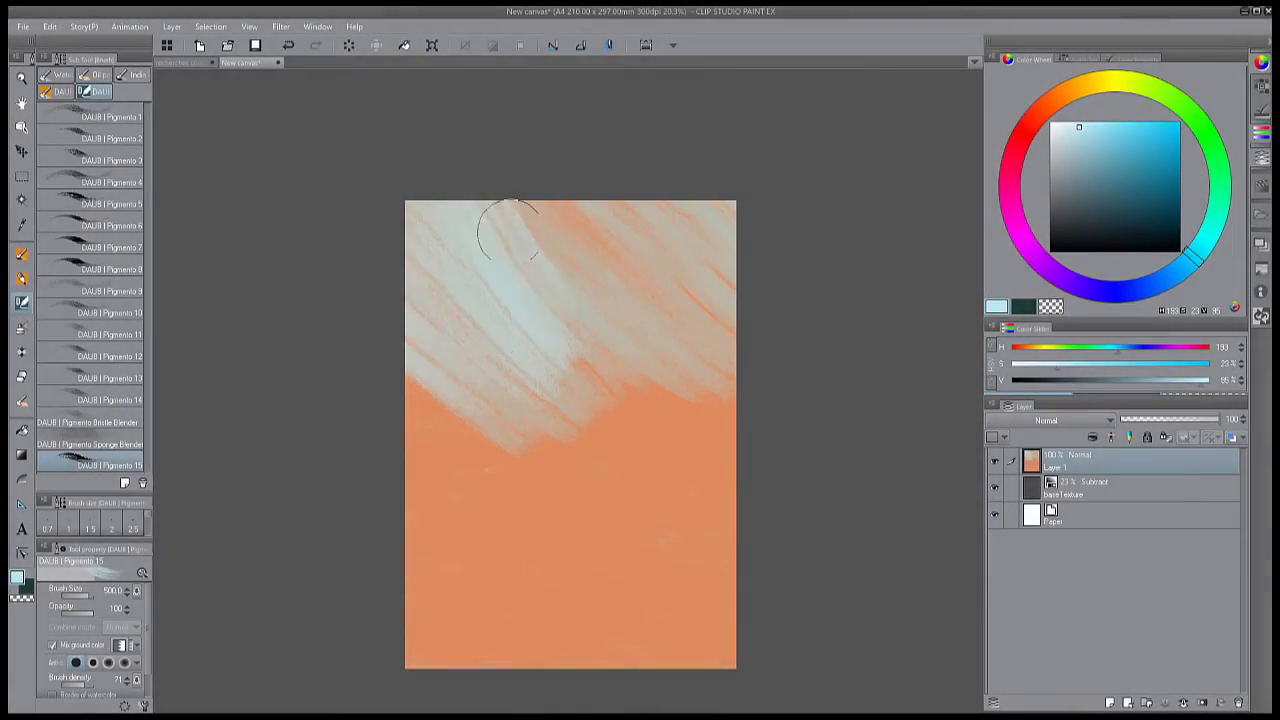
# Step: Block in the brown hills and lower landscape with broad warm-coloured oil strokes
pyautogui.click(1112, 178)
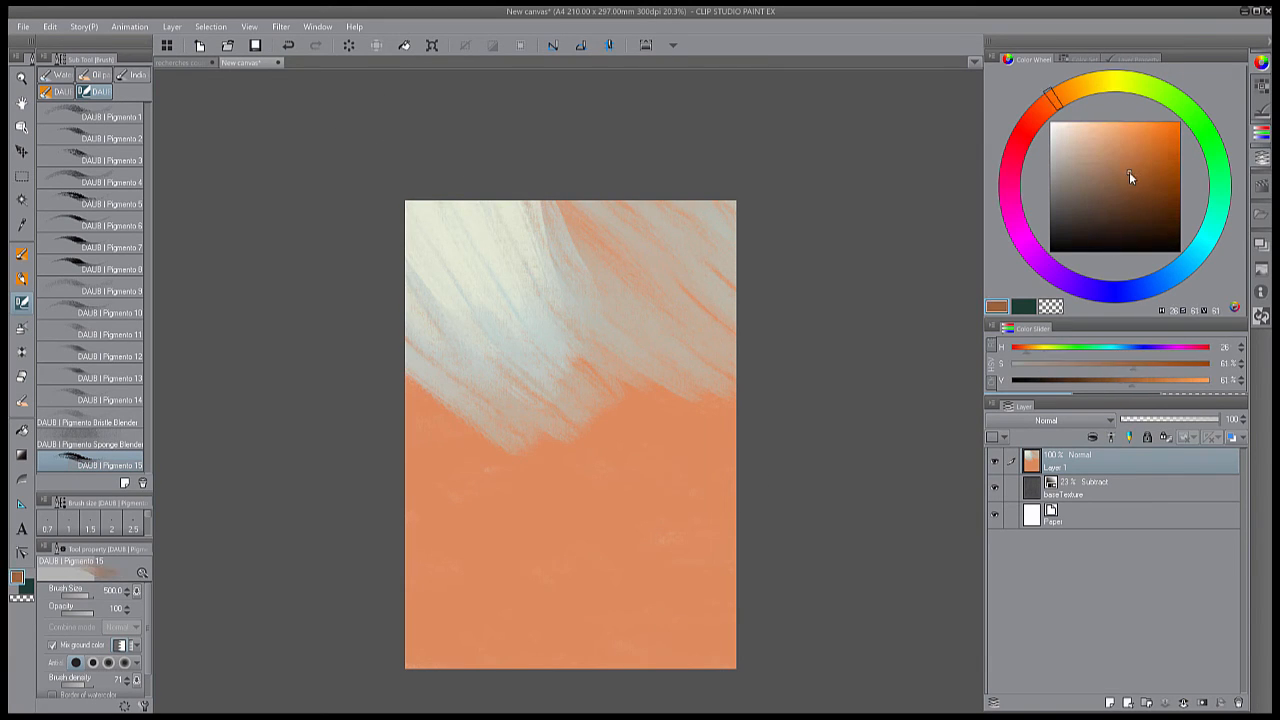
pyautogui.click(1116, 198)
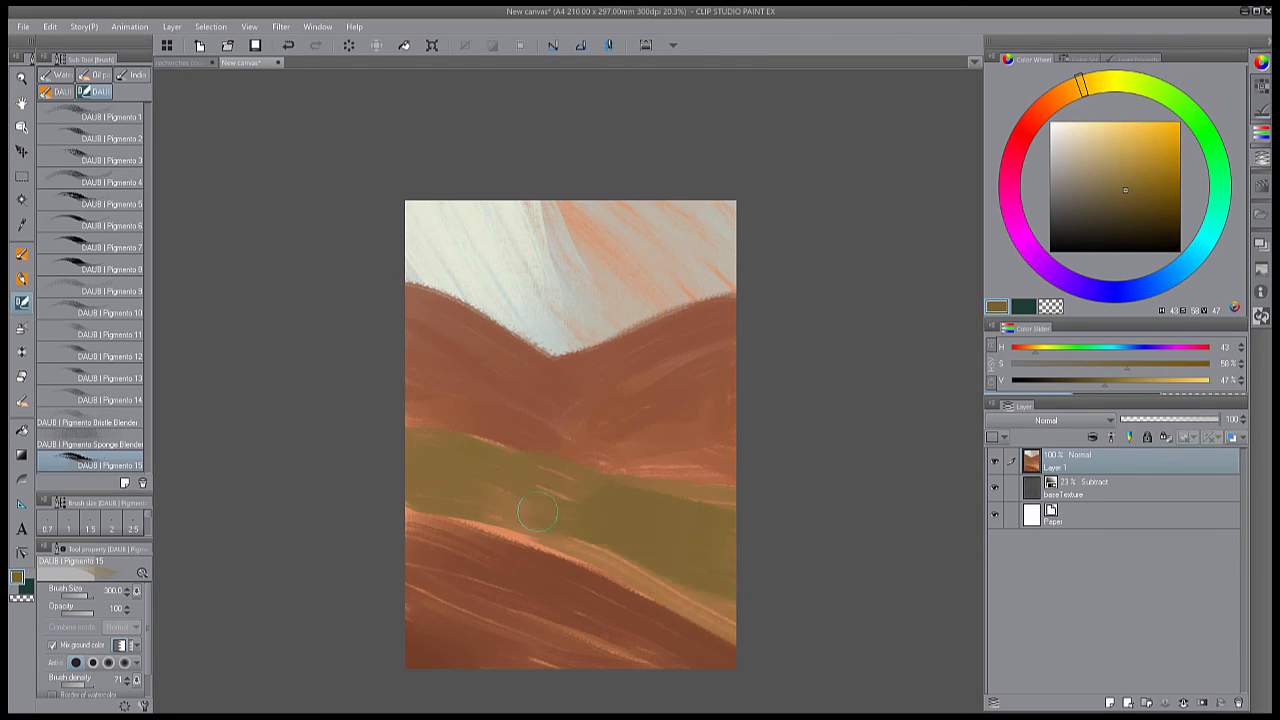
pyautogui.moveTo(540, 512); pyautogui.dragTo(440, 268)
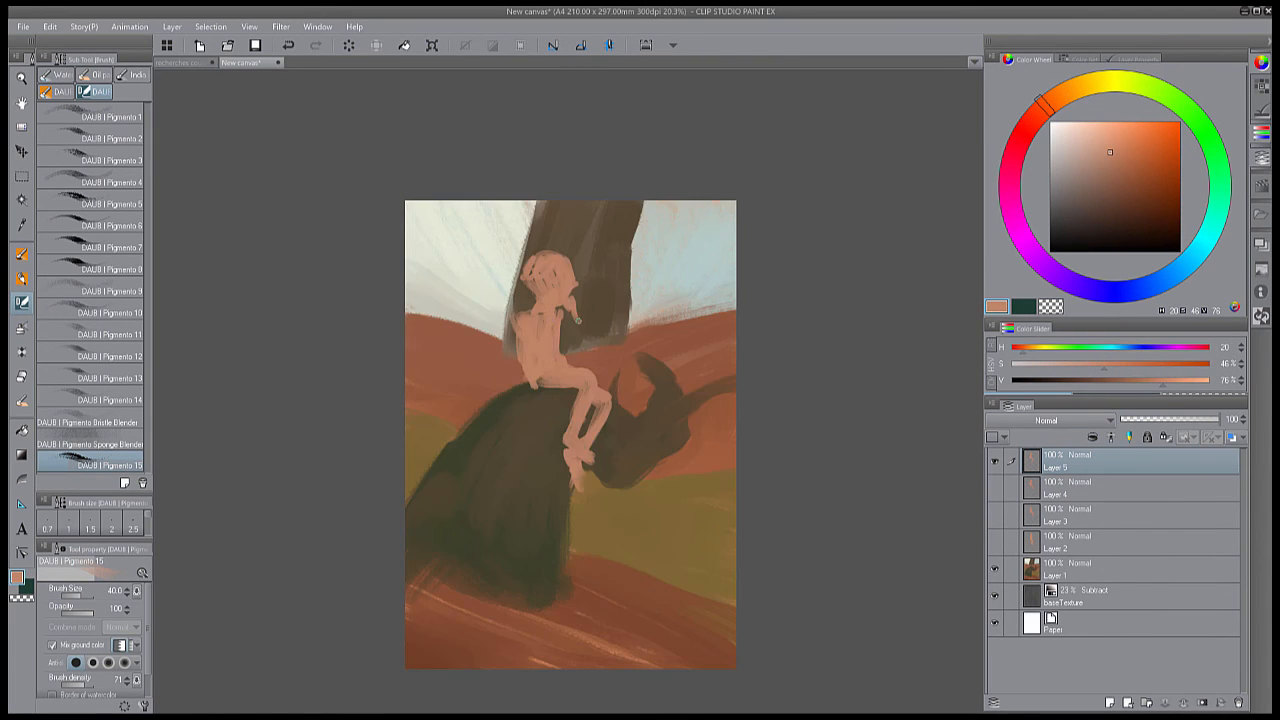
# Step: Pick a colour from the wheel to start painting the forest foliage
pyautogui.click(1064, 164)
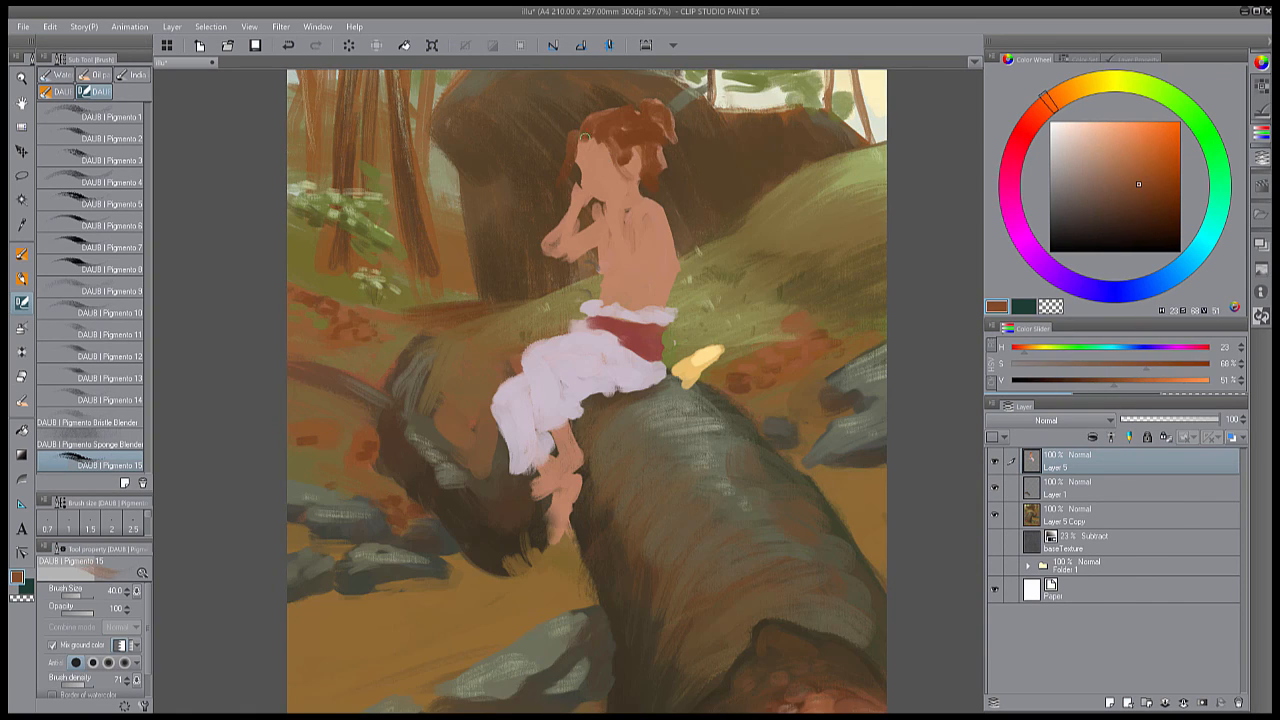
pyautogui.click(1146, 192)
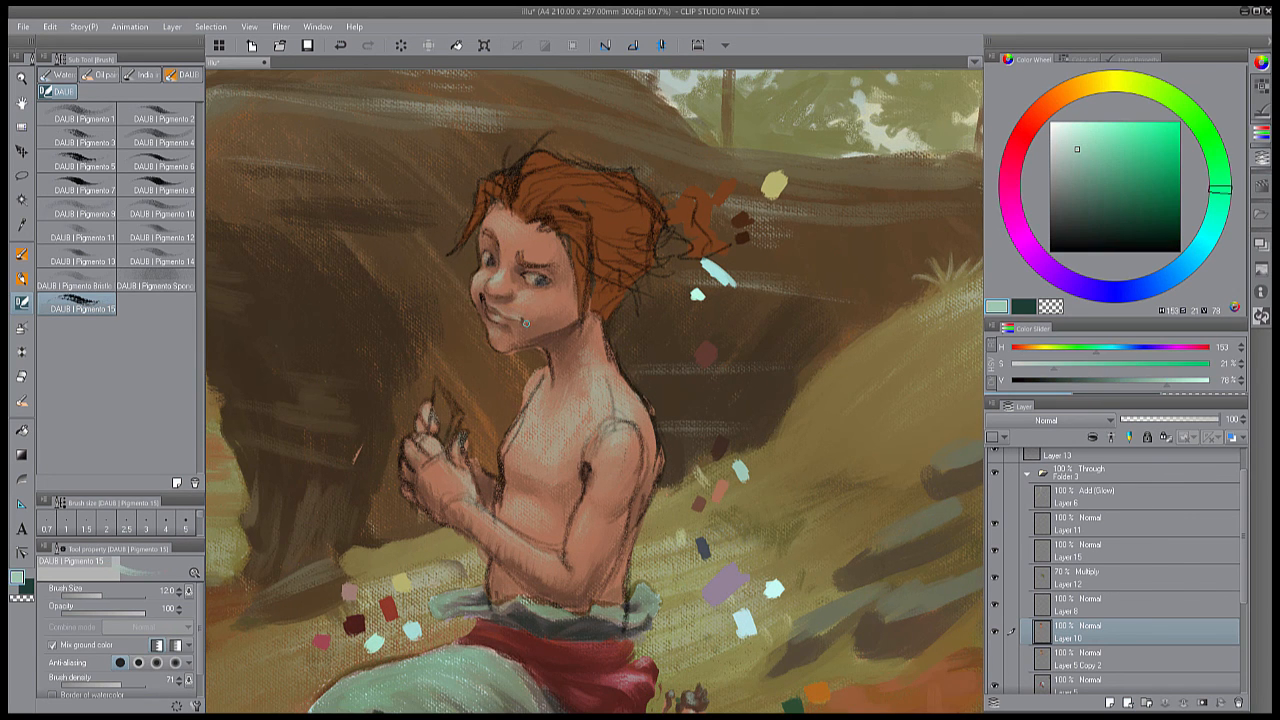
# Step: Pick a warm orange-brown for refining the boy's auburn hair and face
pyautogui.click(1044, 104)
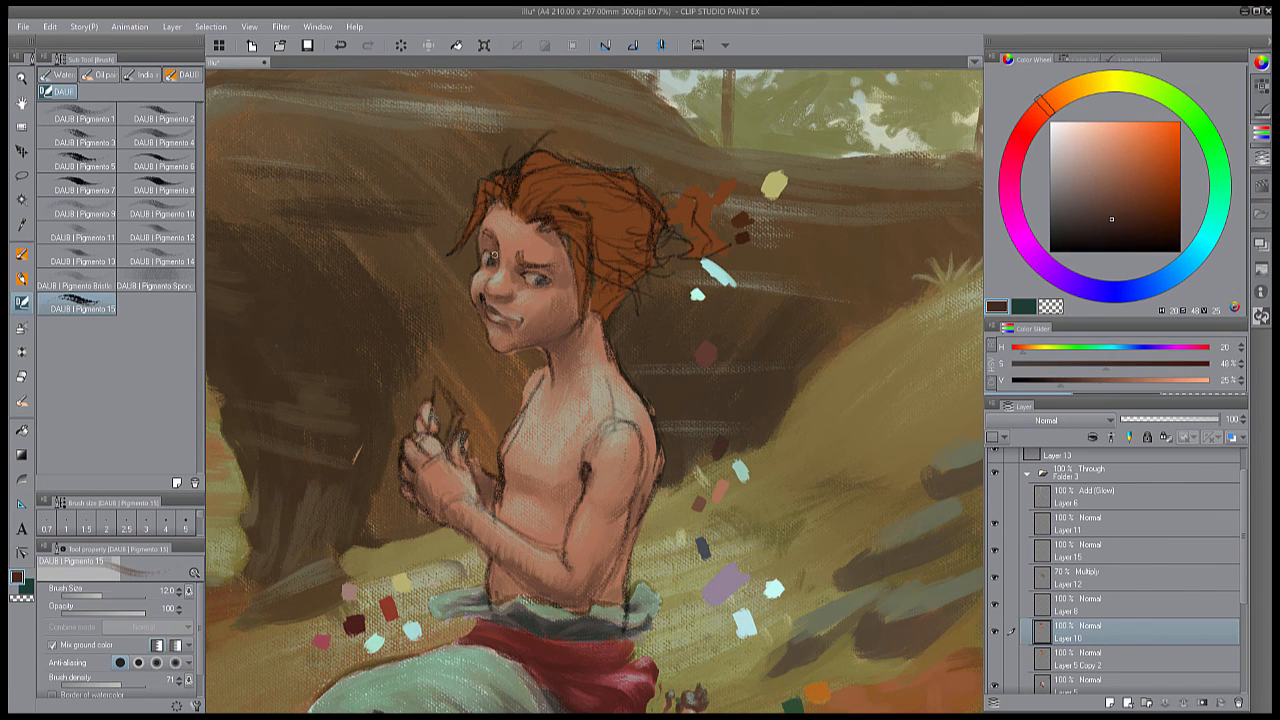